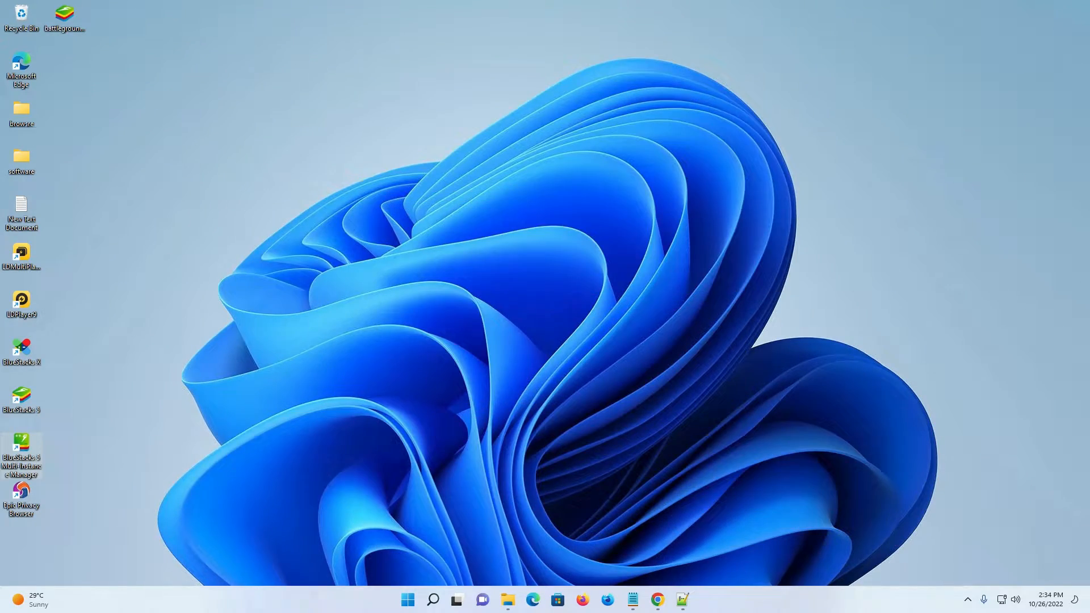
Search the Start menu for 'BlueStacks 5 Multi-Instance Manager'.
click(408, 599)
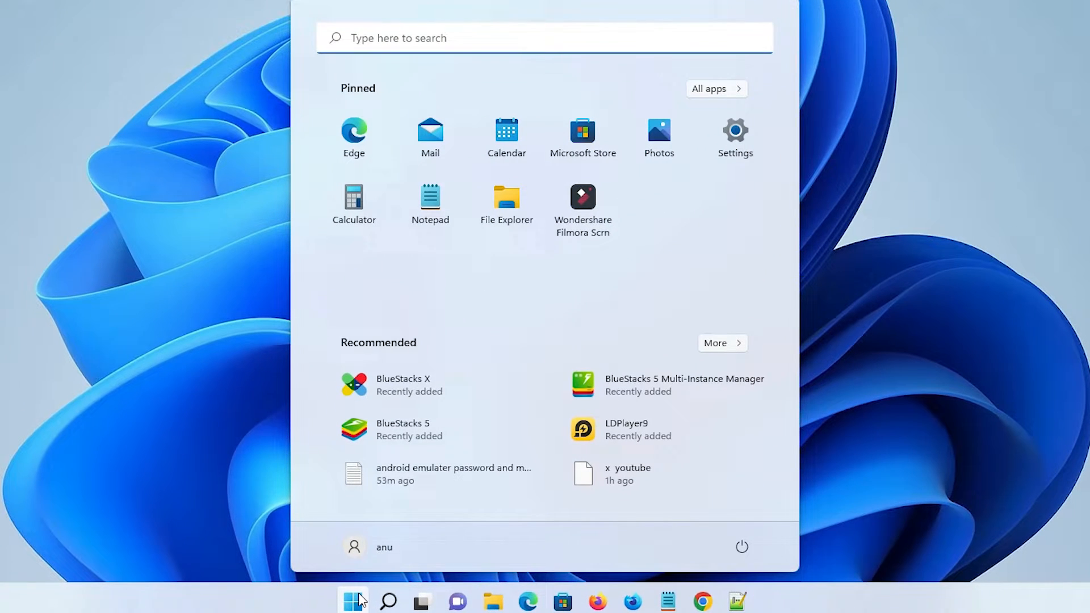
text(BlueStacks 5 Multi-Instance Manager)
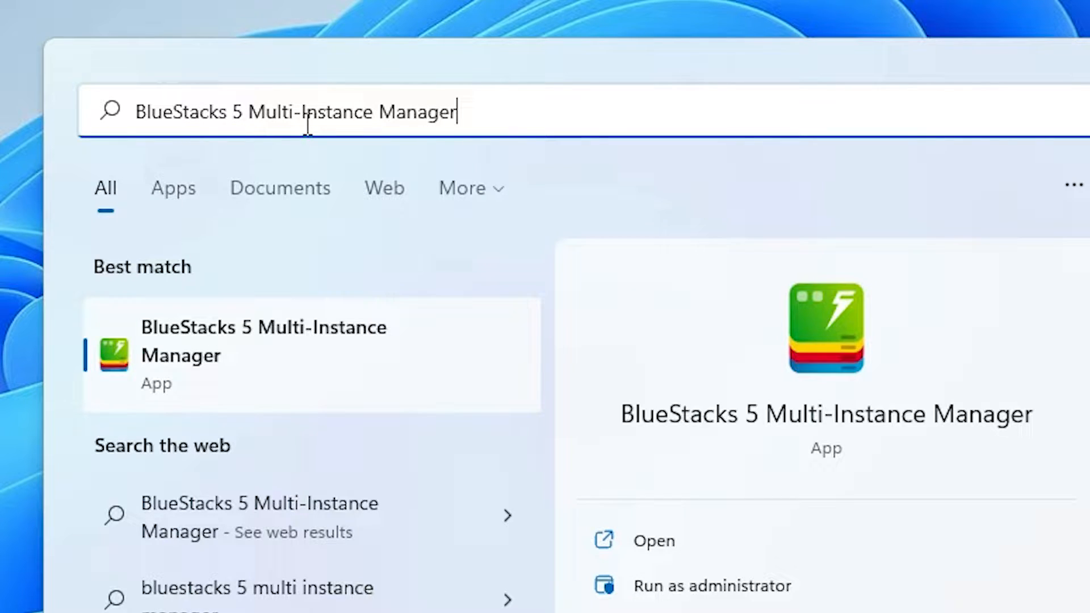
mouse_move(255, 370)
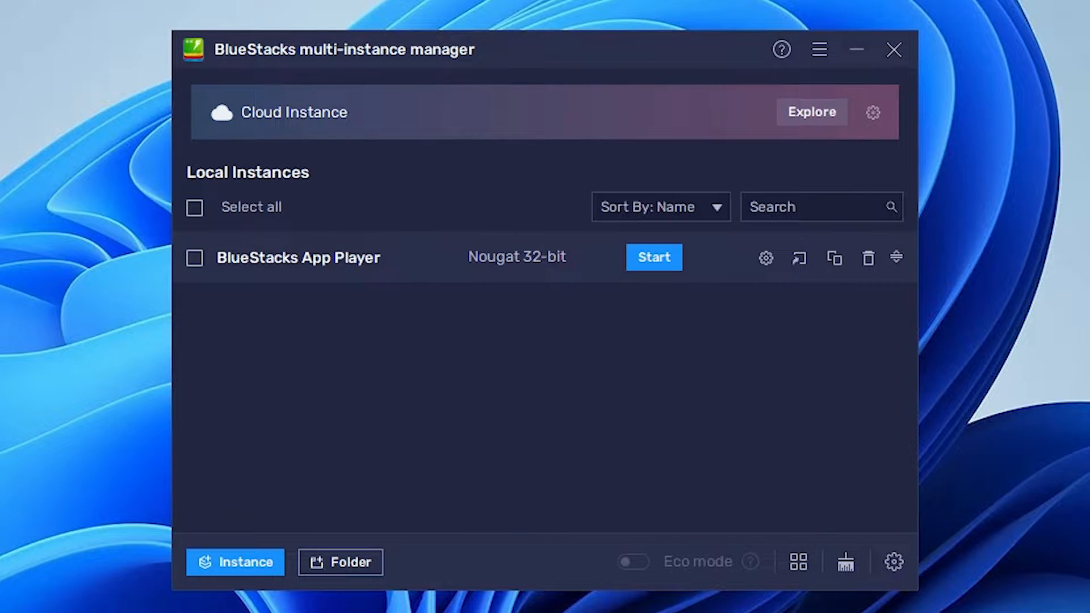
mouse_move(411, 333)
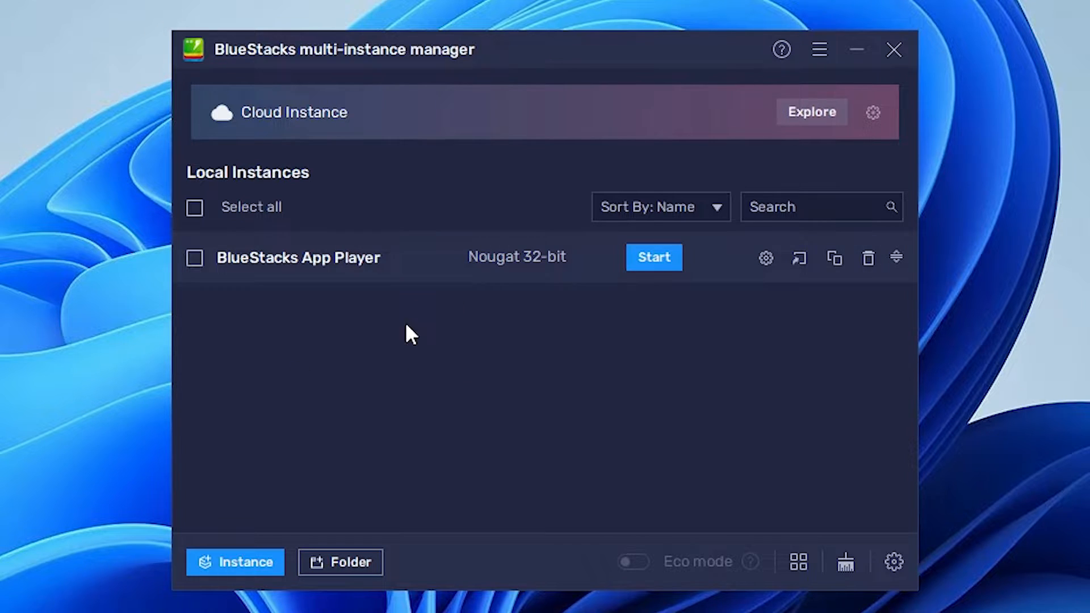
mouse_move(476, 352)
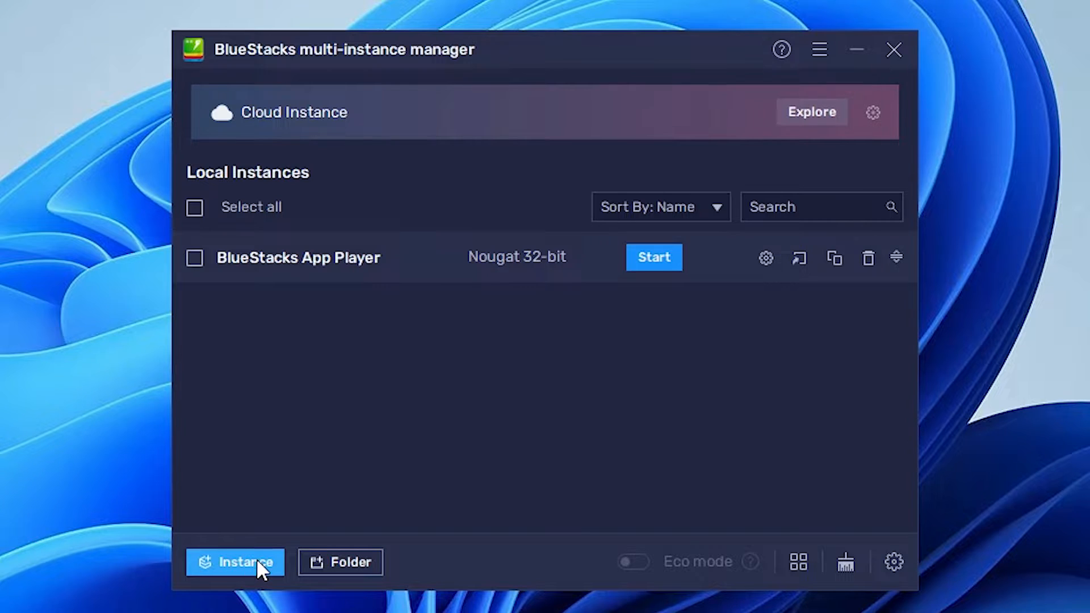
Start a fresh (not cloned) instance with Nougat 32-bit and continue to hardware settings.
click(235, 562)
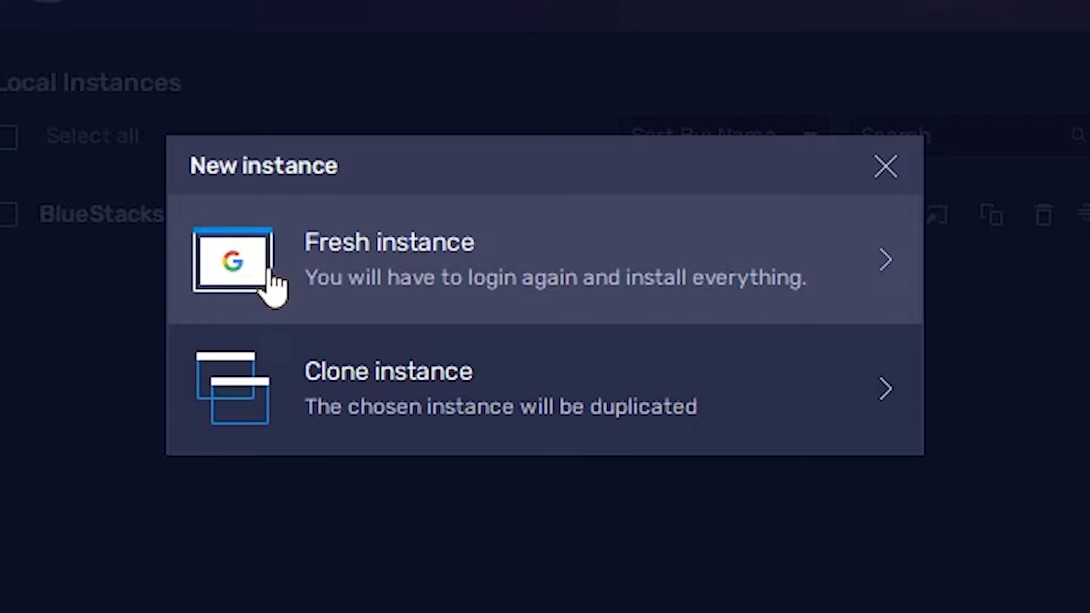
mouse_move(351, 279)
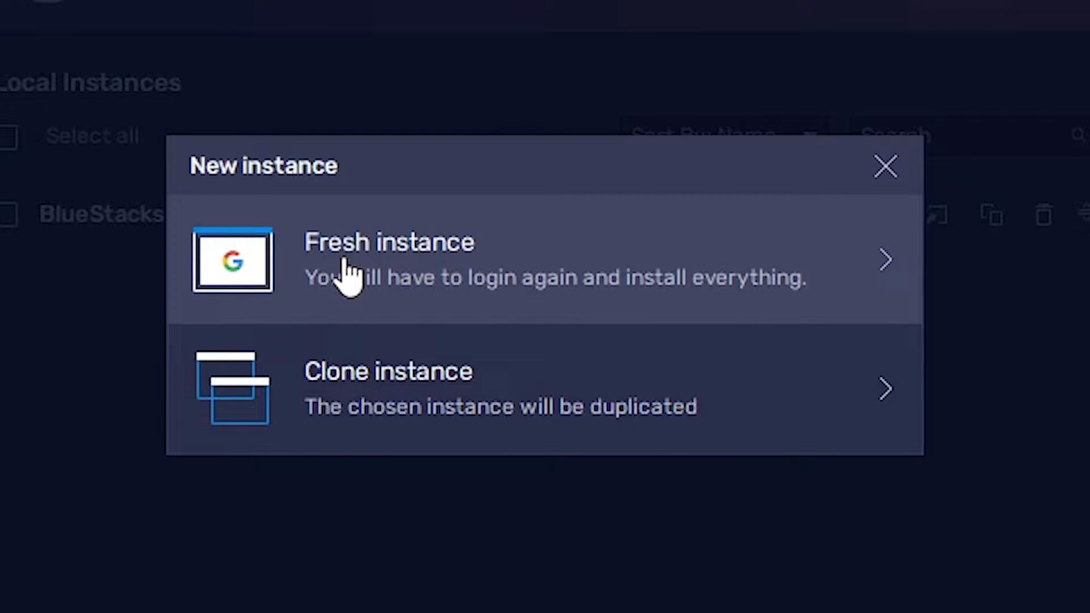
click(389, 259)
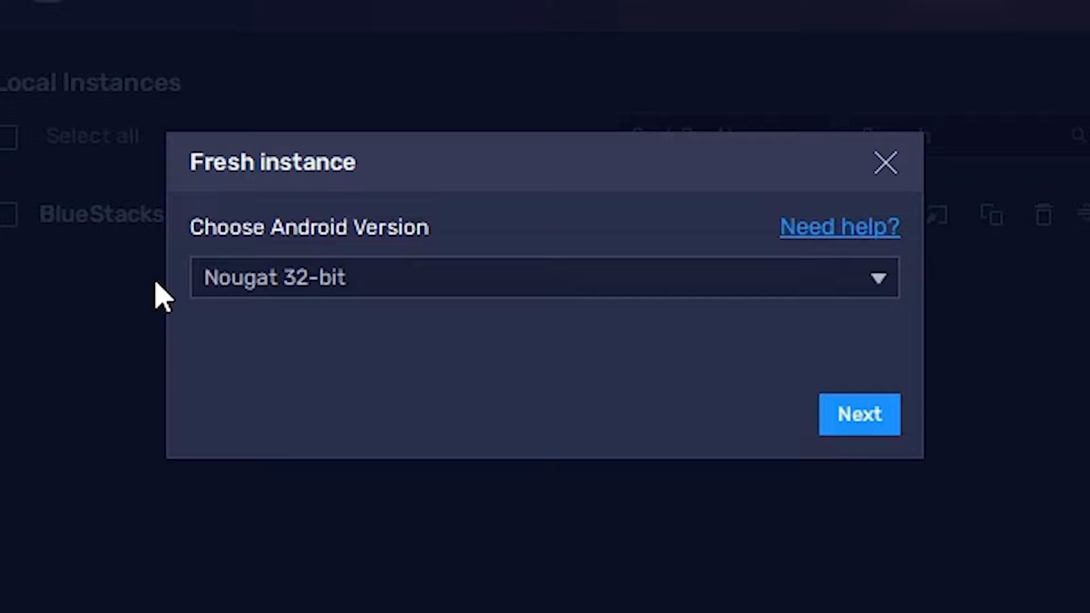
click(544, 277)
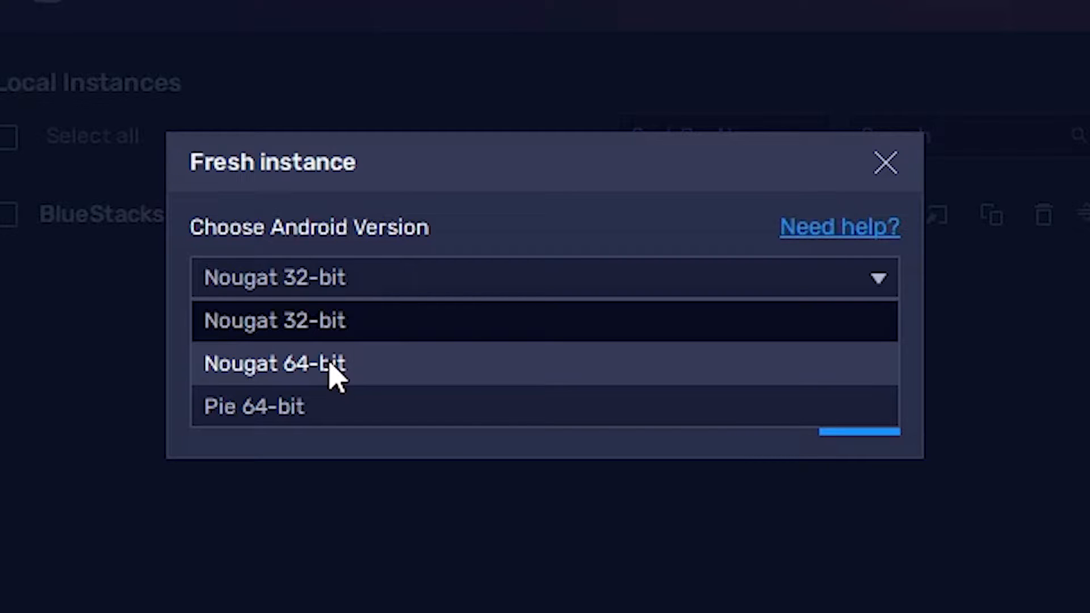
mouse_move(357, 345)
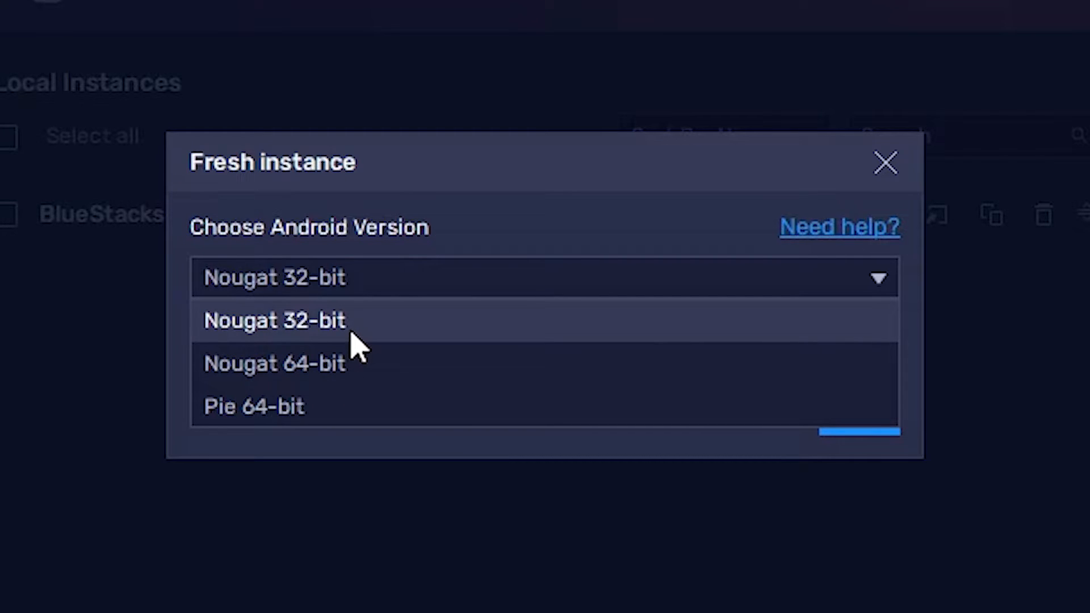
click(275, 320)
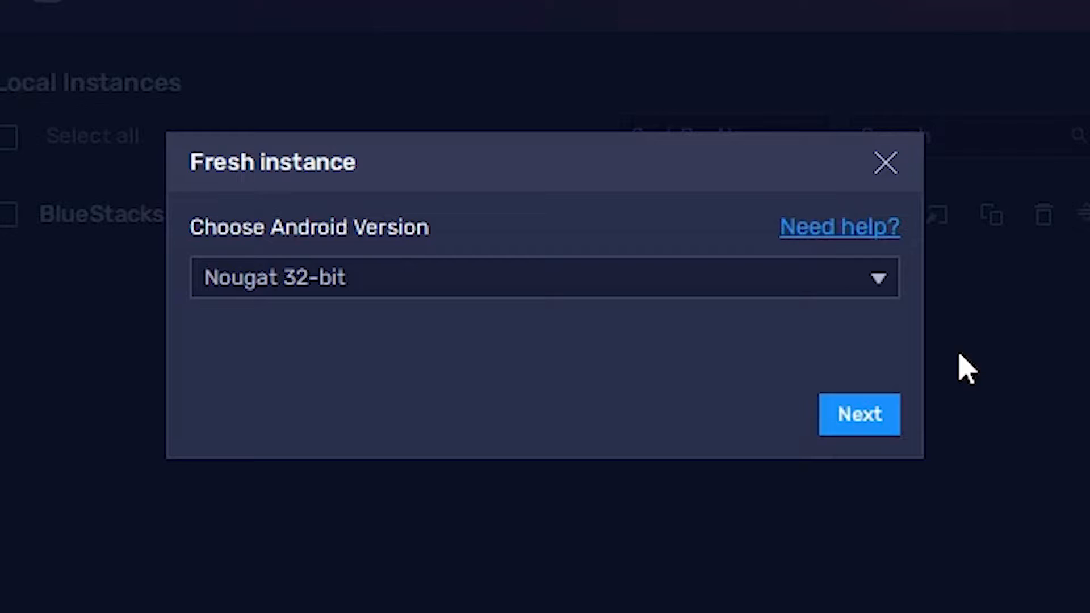
click(860, 413)
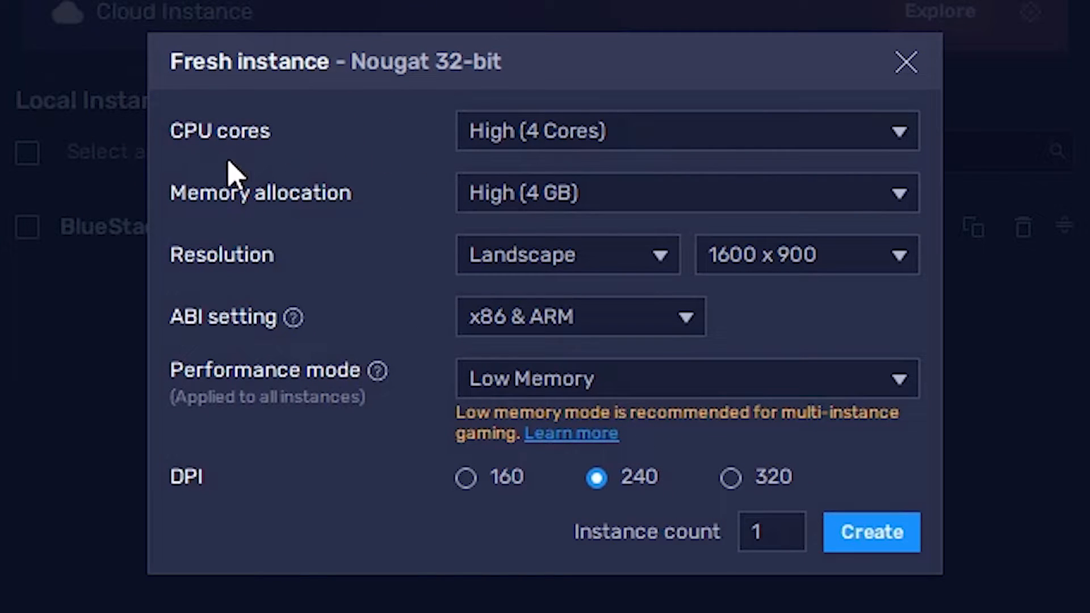
mouse_move(292, 124)
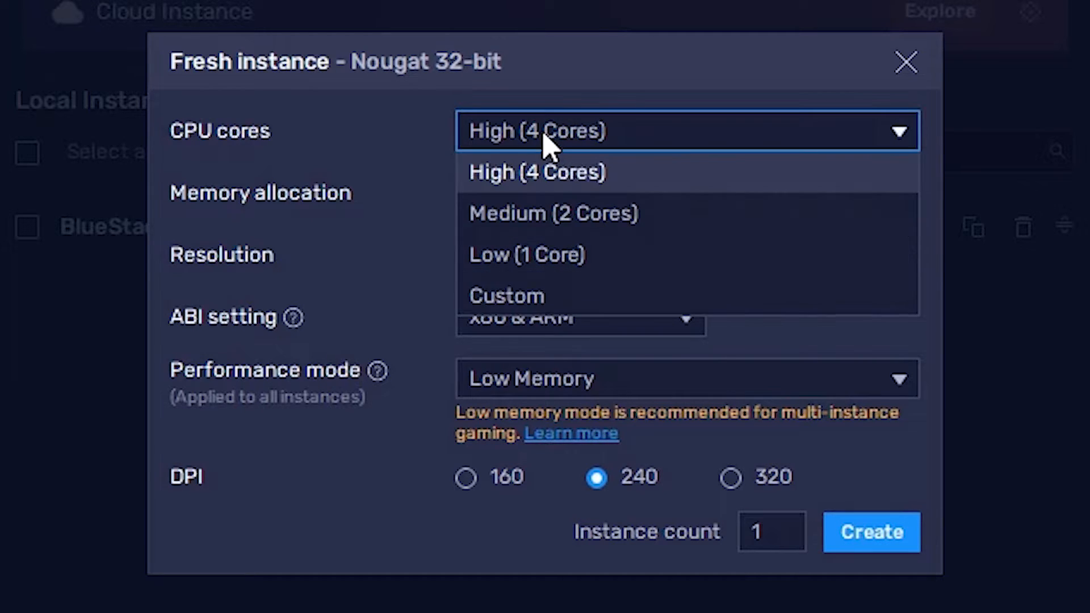
Keep High CPU cores and memory allocation and create BlueStacks App Player 3.
click(537, 171)
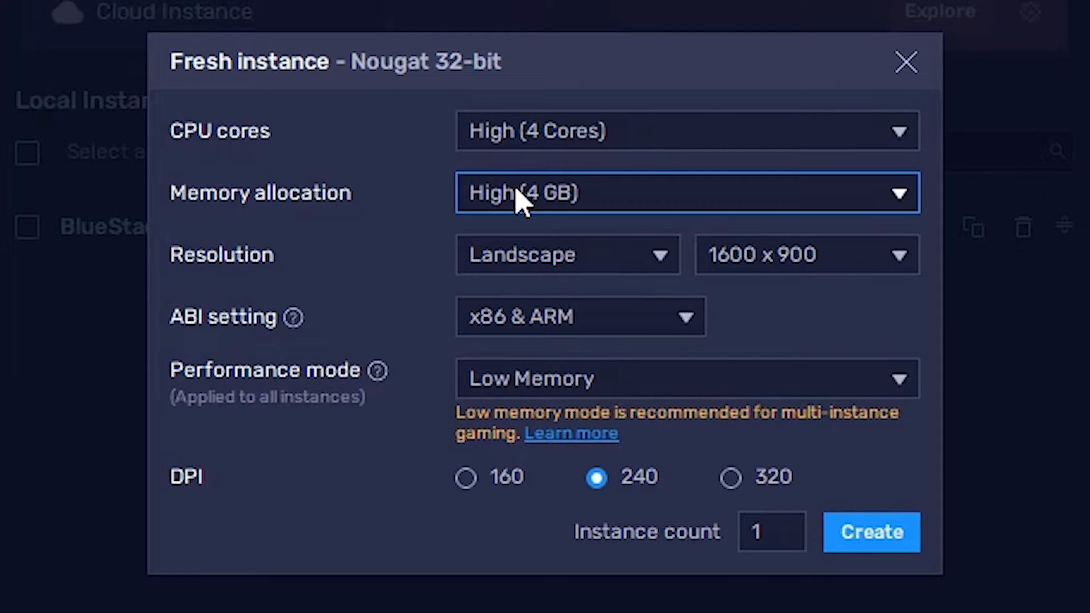
click(686, 193)
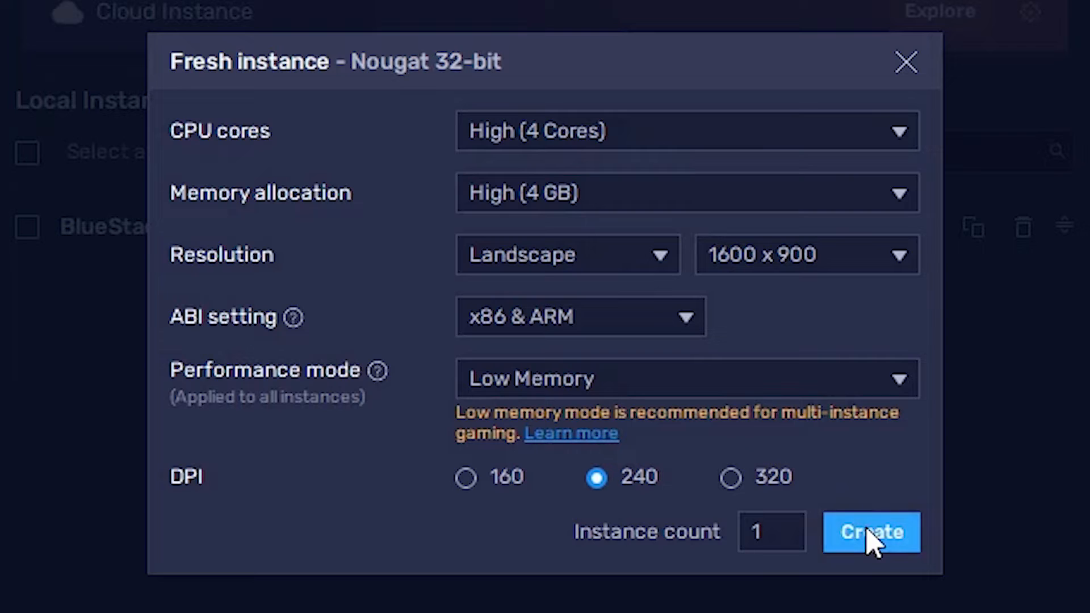
click(871, 532)
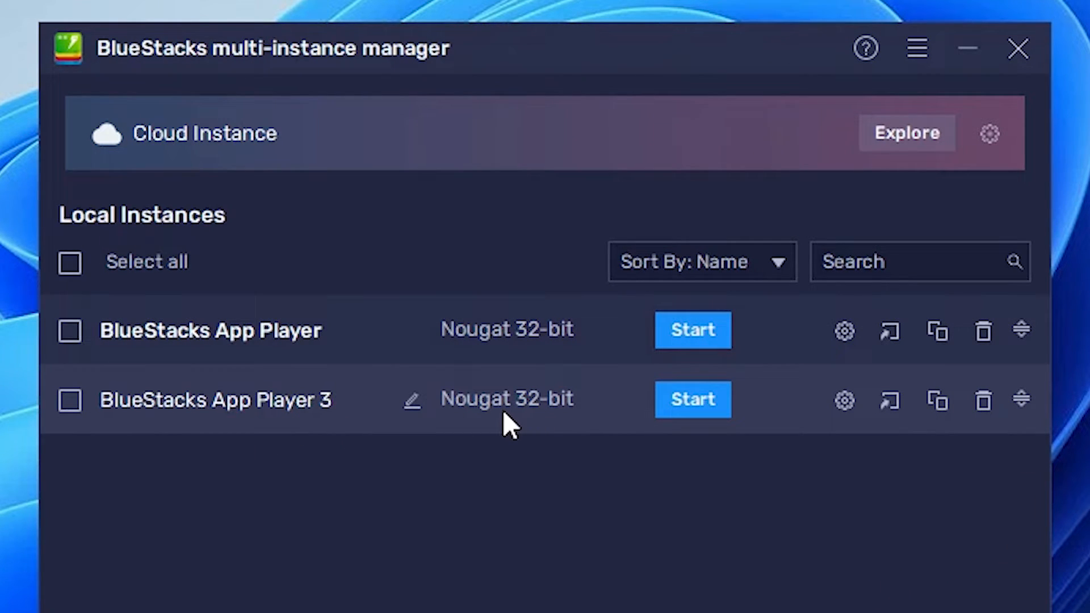
mouse_move(566, 428)
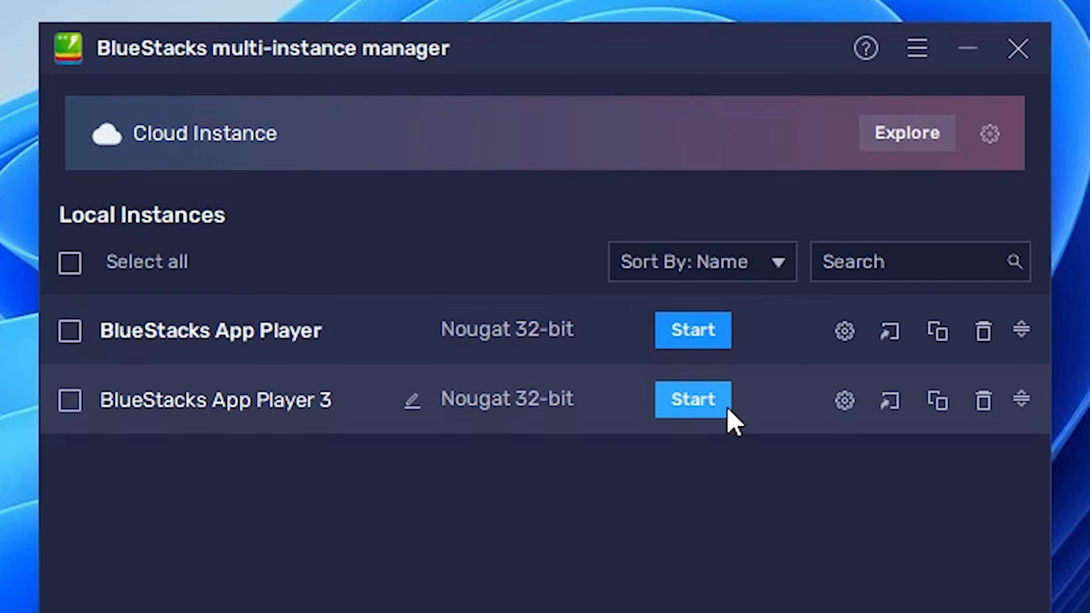
Start the BlueStacks App Player 3 instance so it begins loading.
click(691, 399)
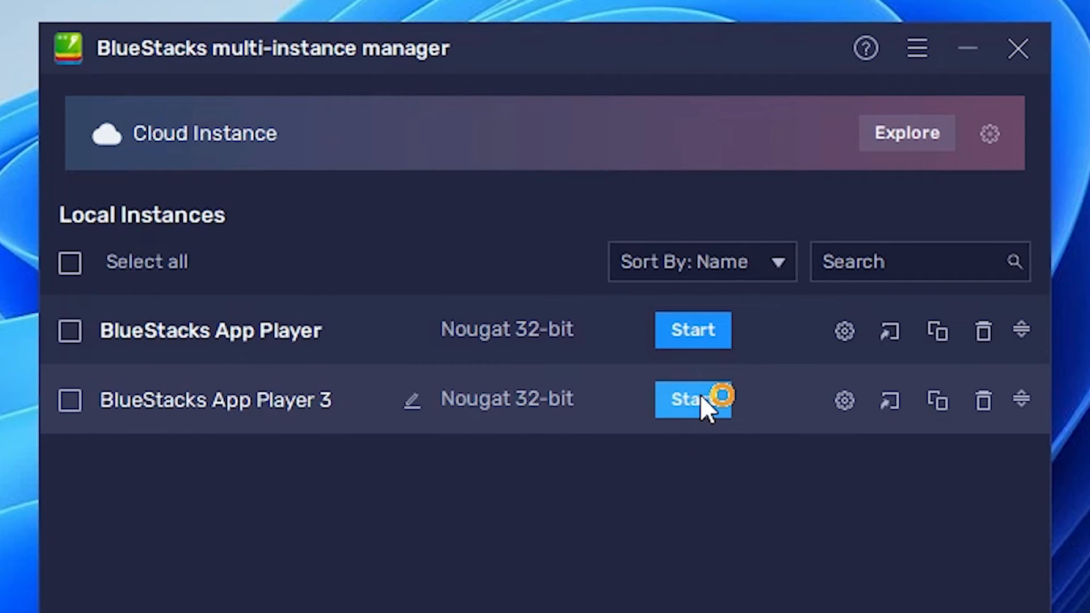
click(692, 399)
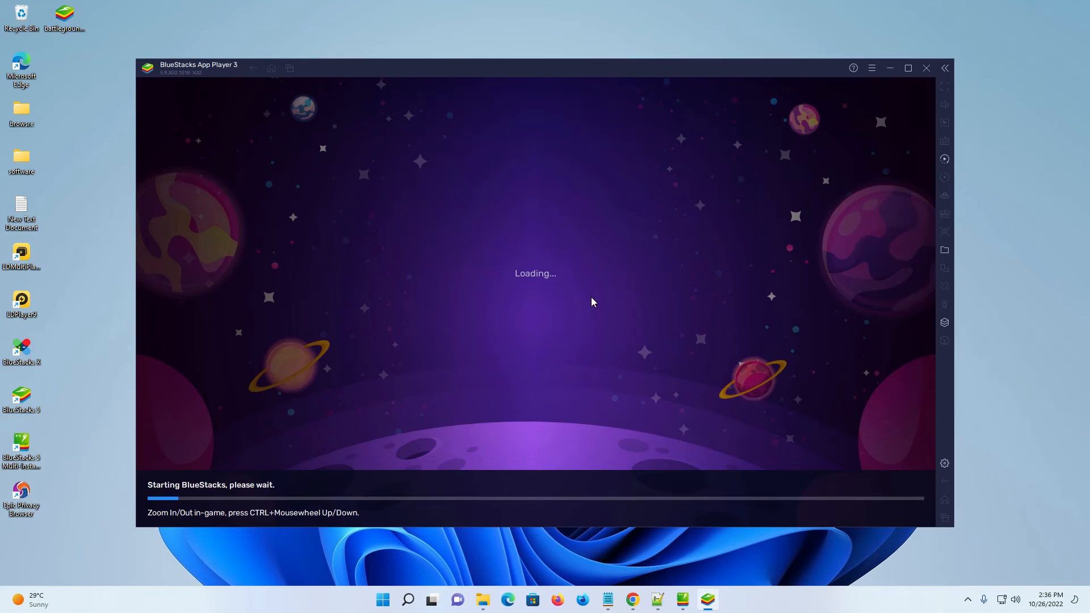